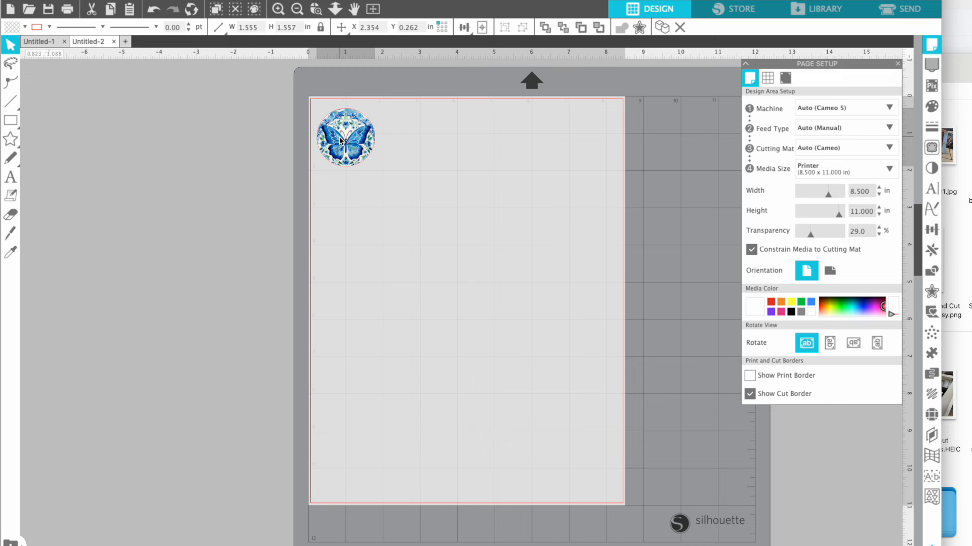
Select the blue butterfly sticker and open the Replicate panel
click(345, 137)
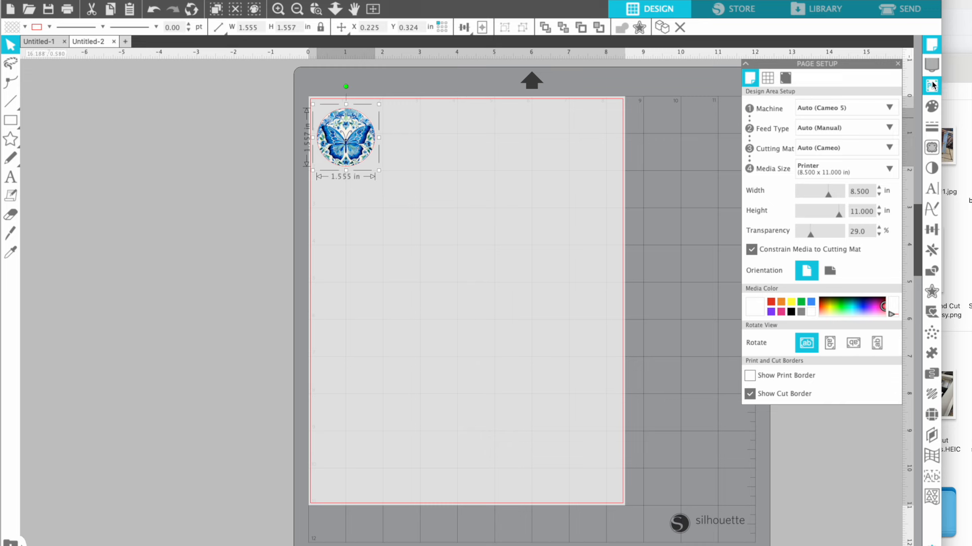
mouse_move(931, 166)
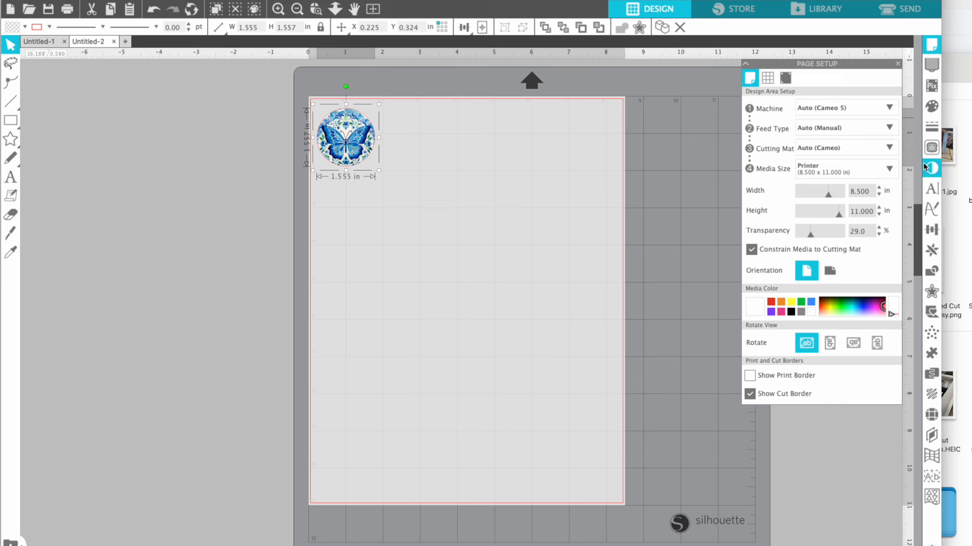
click(931, 251)
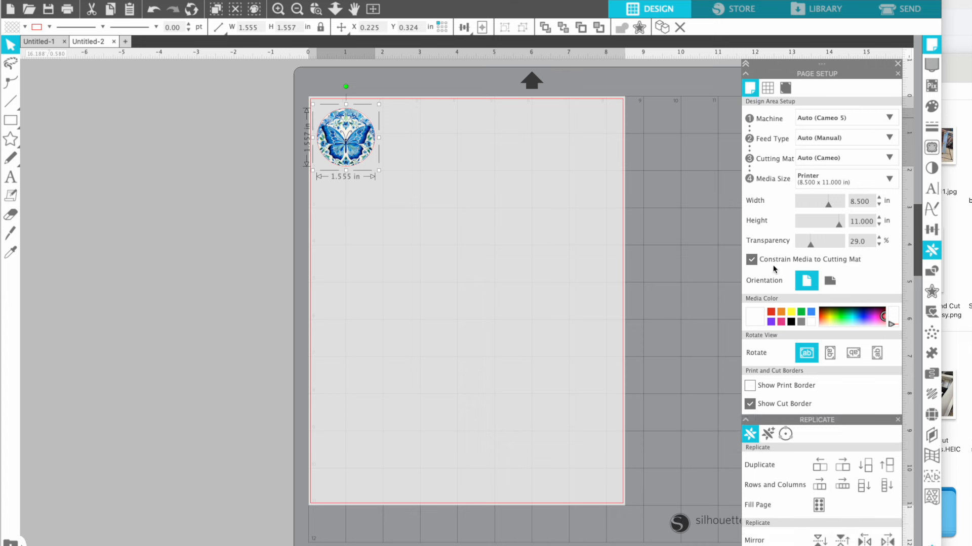
Use Fill Page to tile the butterfly sticker into a 4×6 grid
click(819, 505)
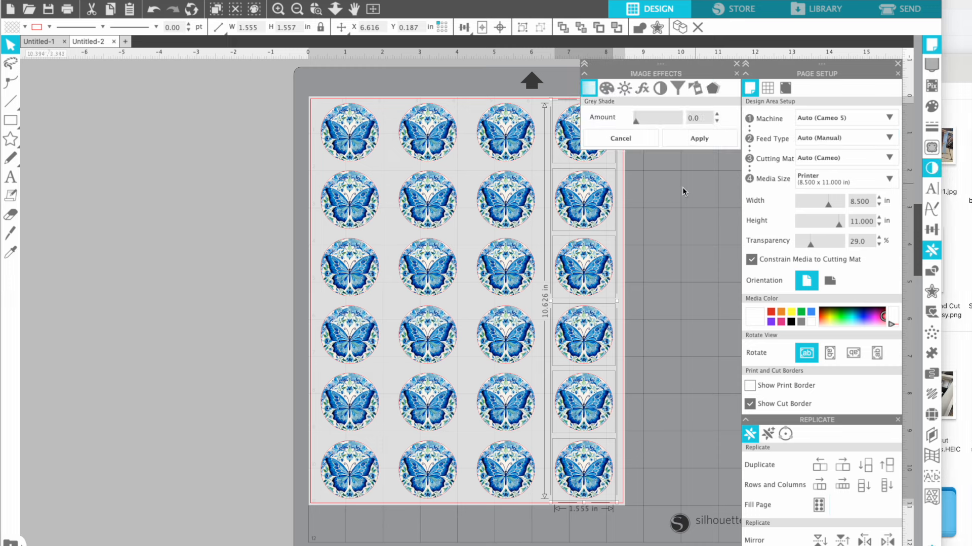
Shift the hue of the sticker columns to orange, teal and magenta and apply
click(606, 88)
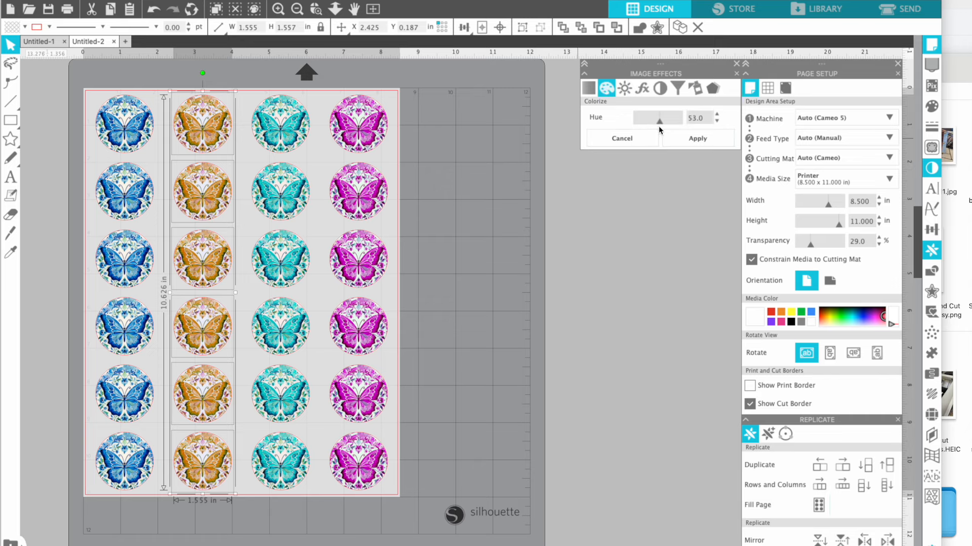
click(624, 88)
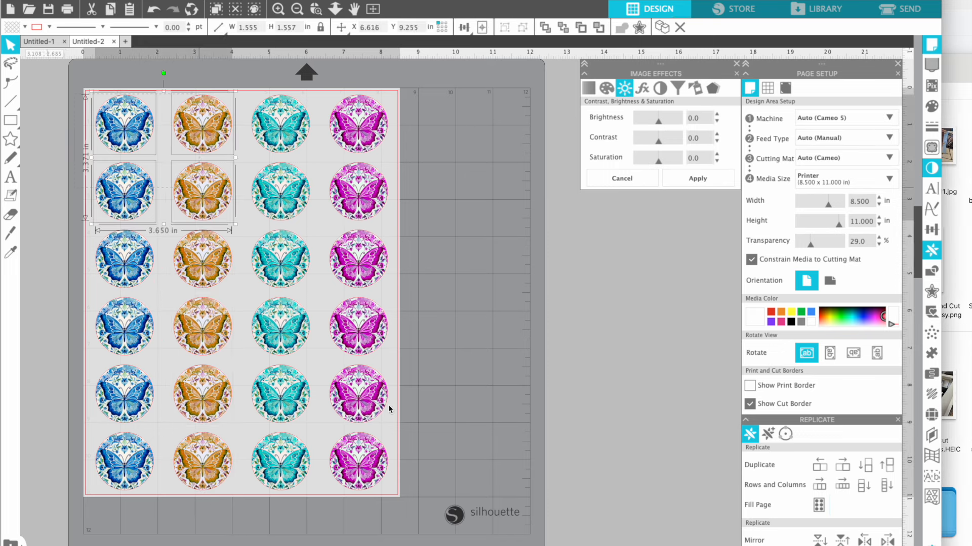
Deselect the stickers and enable Show Print Border in Page Setup
click(39, 26)
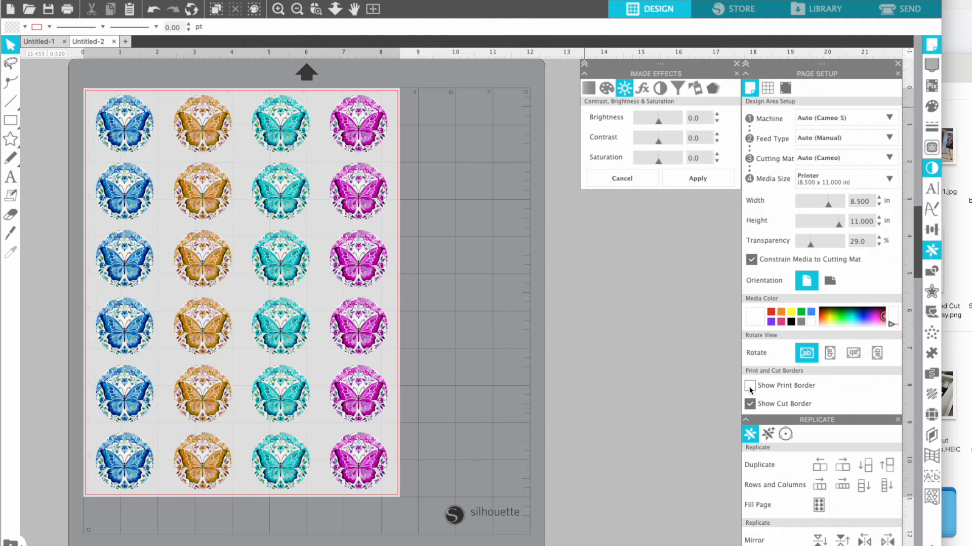
click(750, 385)
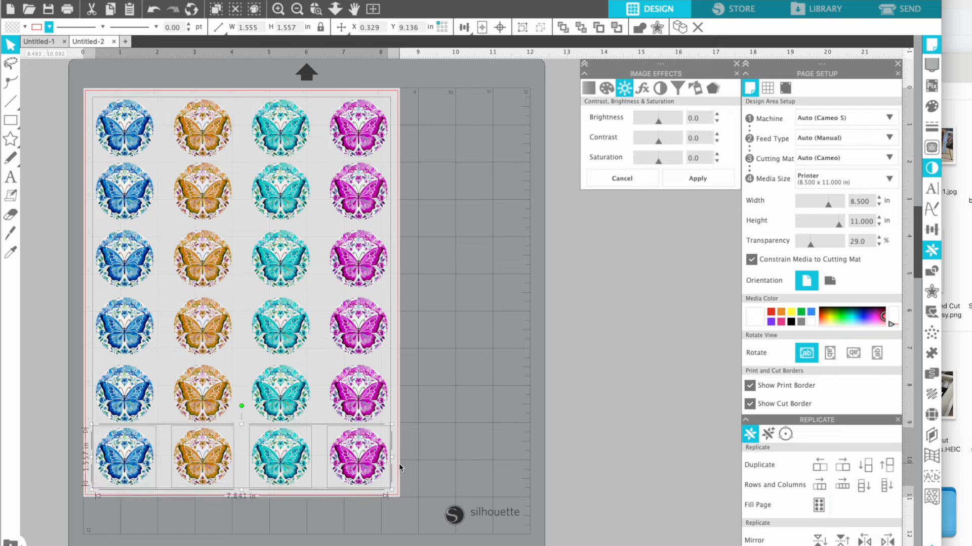
click(450, 461)
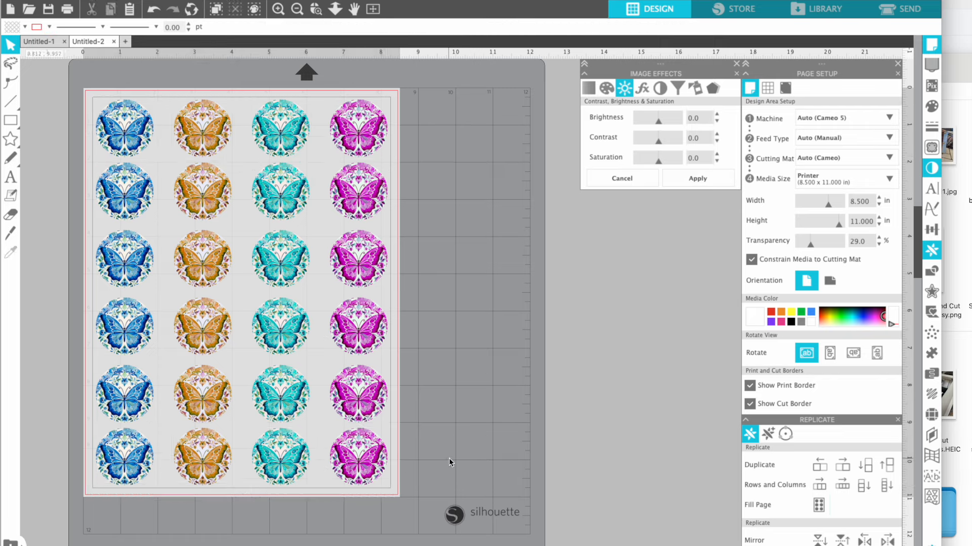